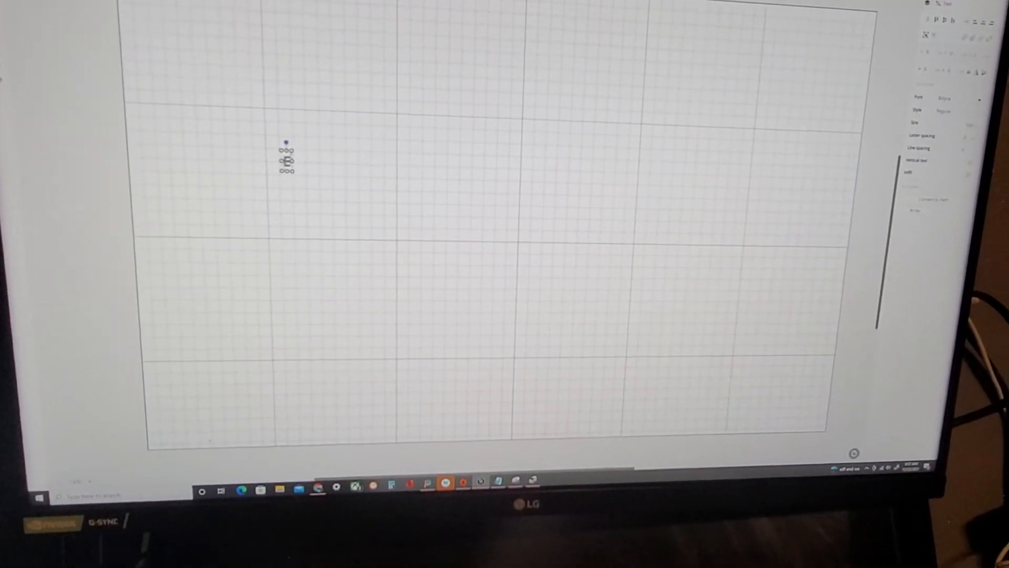
Step: Type the name Elaina and try script fonts until one with a heart-dotted i fits
text(Elaina)
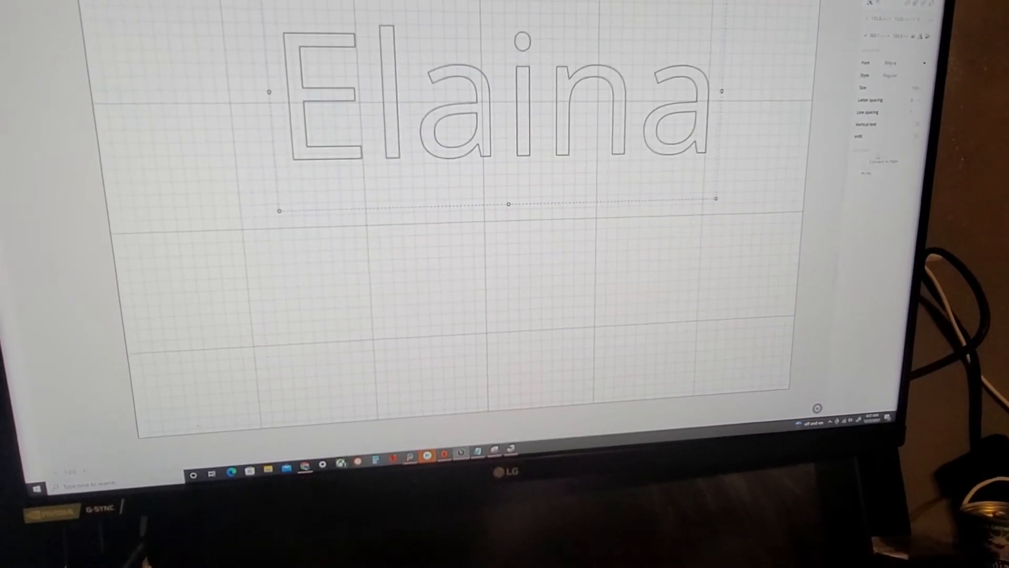
click(906, 141)
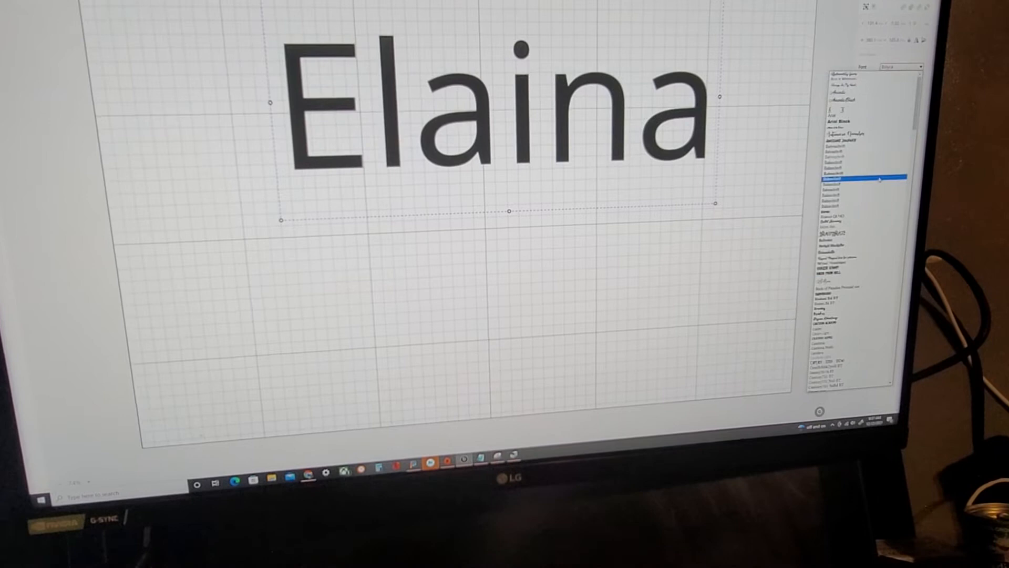
click(837, 281)
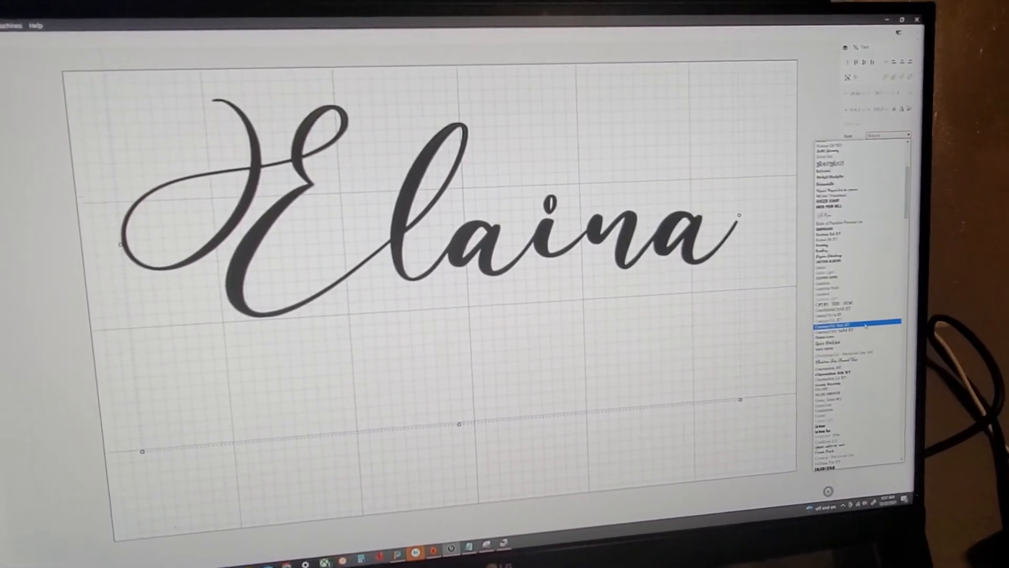
click(856, 328)
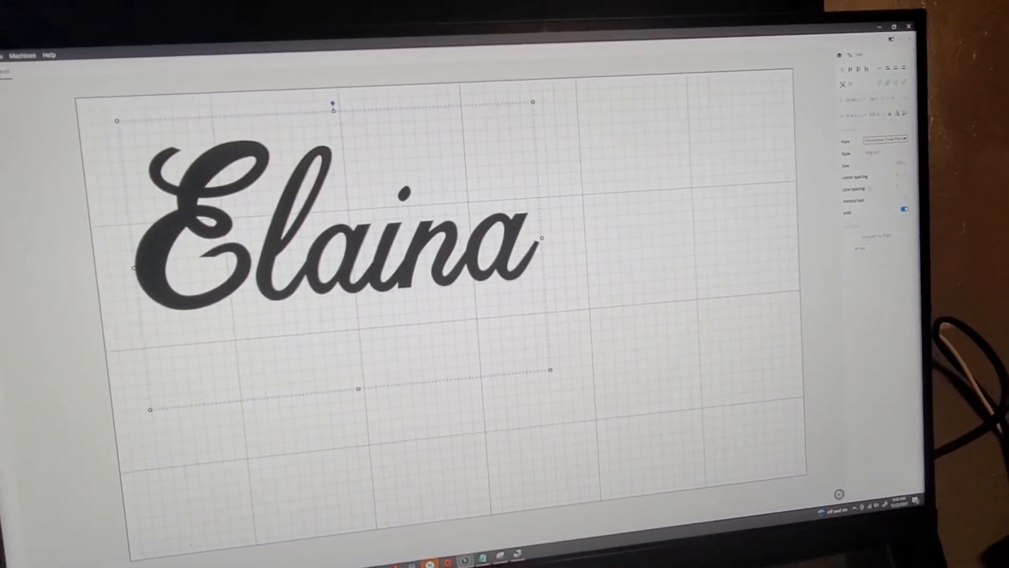
click(884, 143)
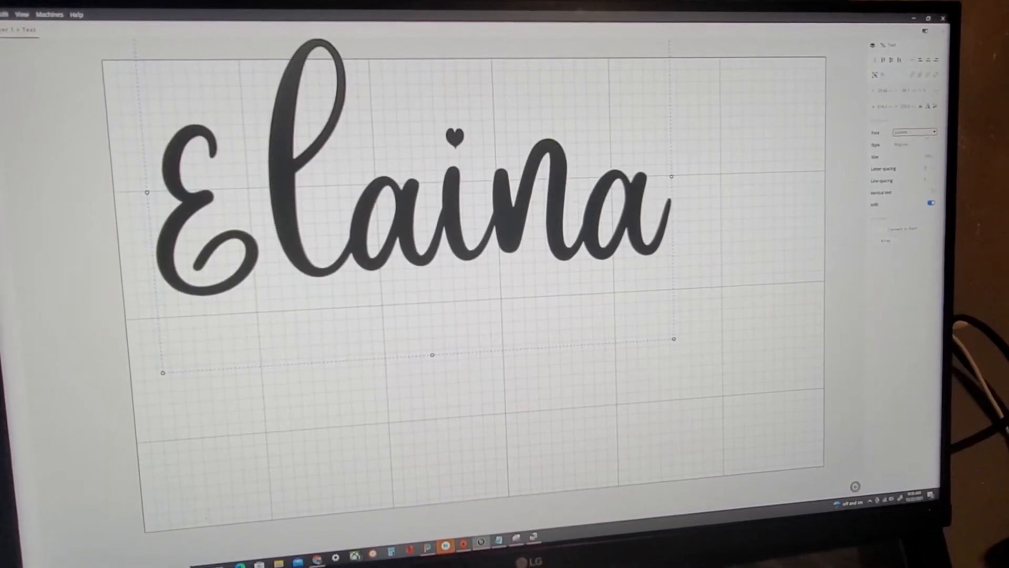
click(914, 132)
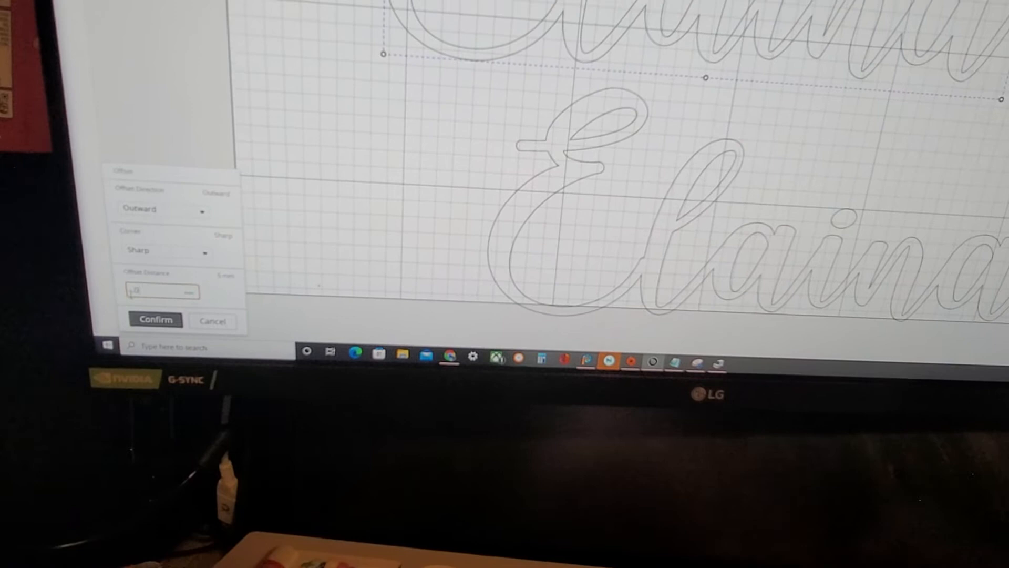
Step: Choose the corner style for the outward offset on the Elaina copy
click(164, 250)
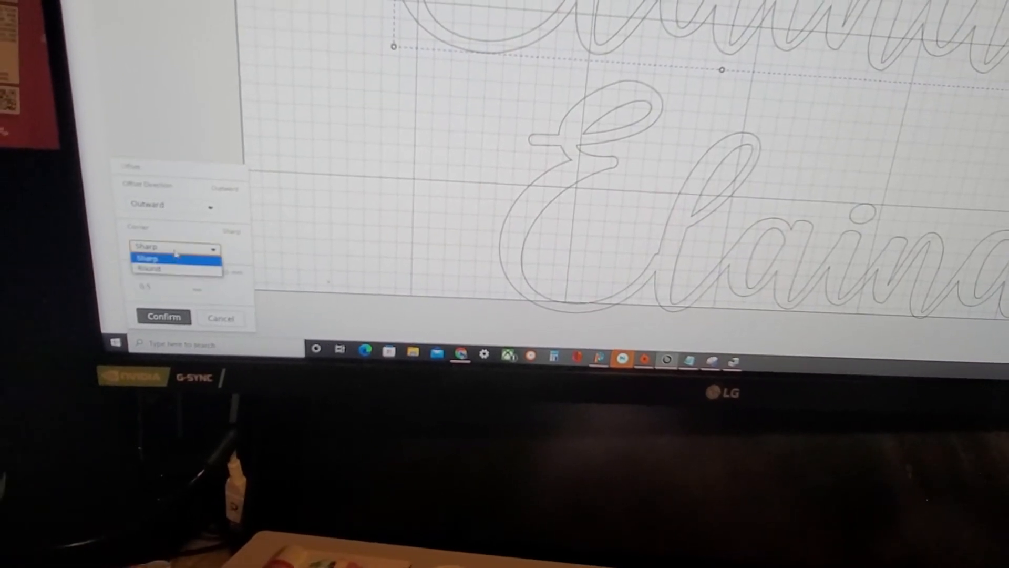
click(164, 316)
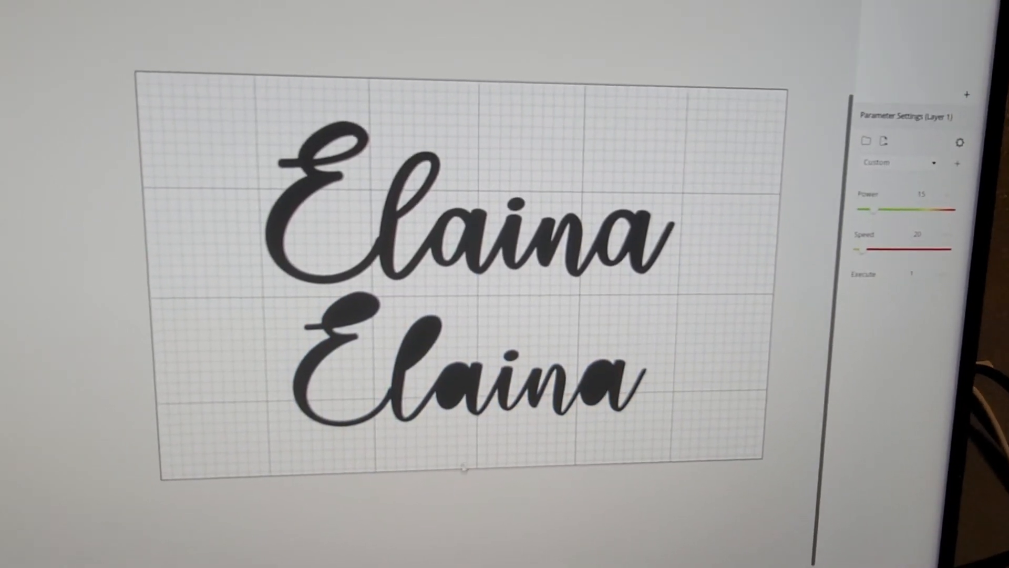
Step: Select the lower Elaina copy to show its fill properties
click(464, 354)
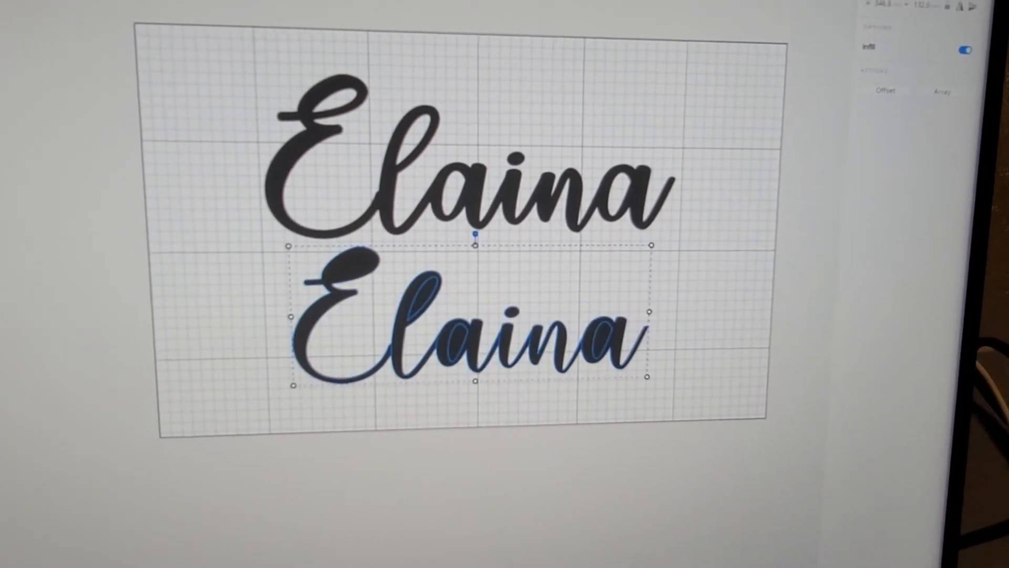